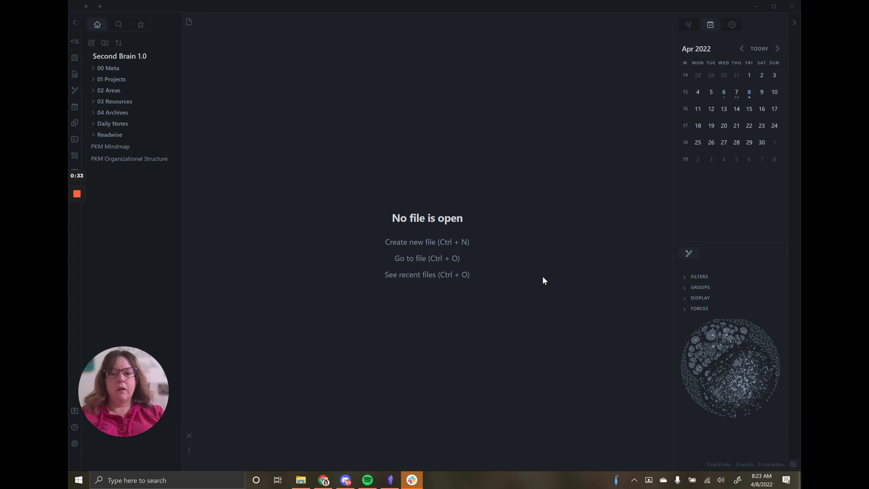
{"action": "mouse_move", "coordinate": [74, 443]}
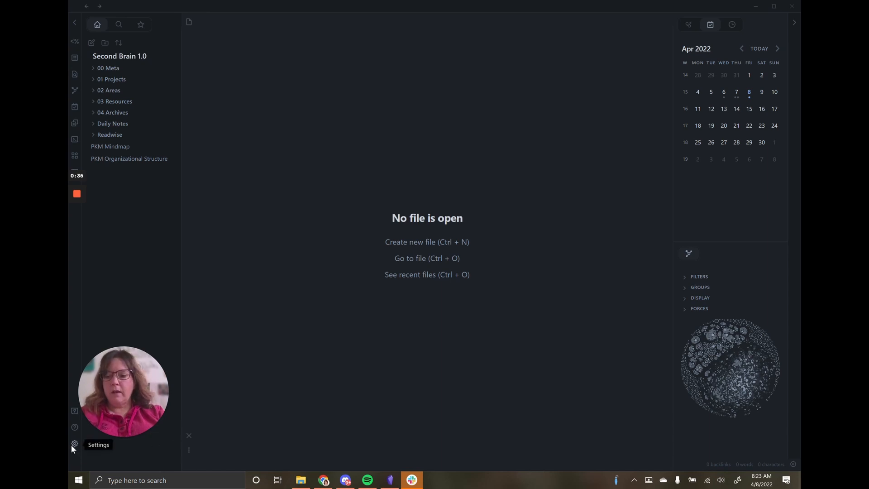
In Appearance settings, switch the base theme to Light, then reopen the theme choices to revert to Dark
{"action": "left_click", "coordinate": [74, 444]}
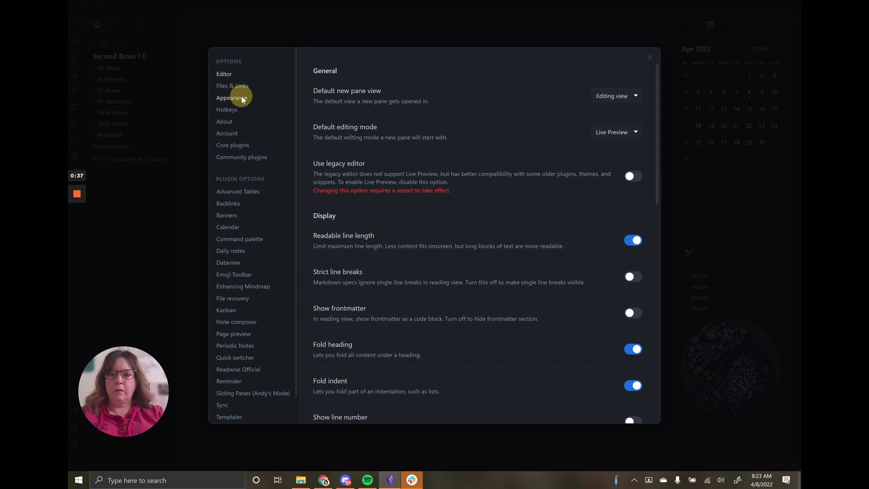
{"action": "left_click", "coordinate": [232, 98]}
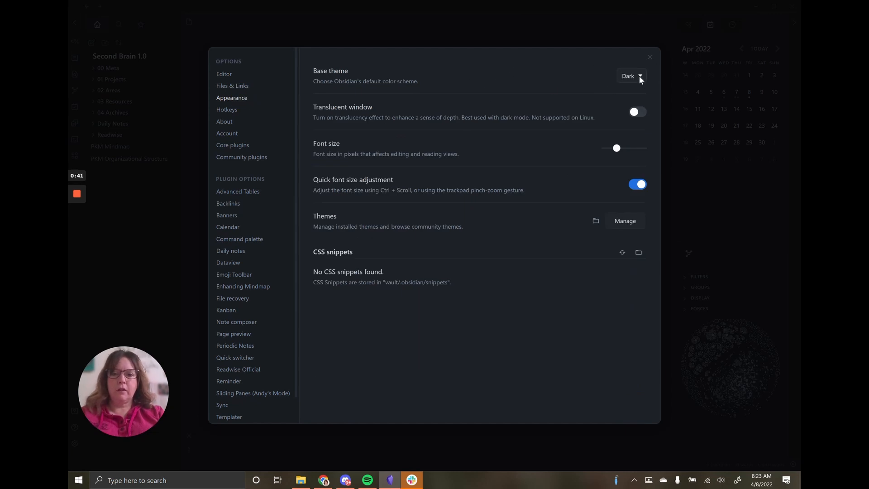
{"action": "left_click", "coordinate": [631, 76]}
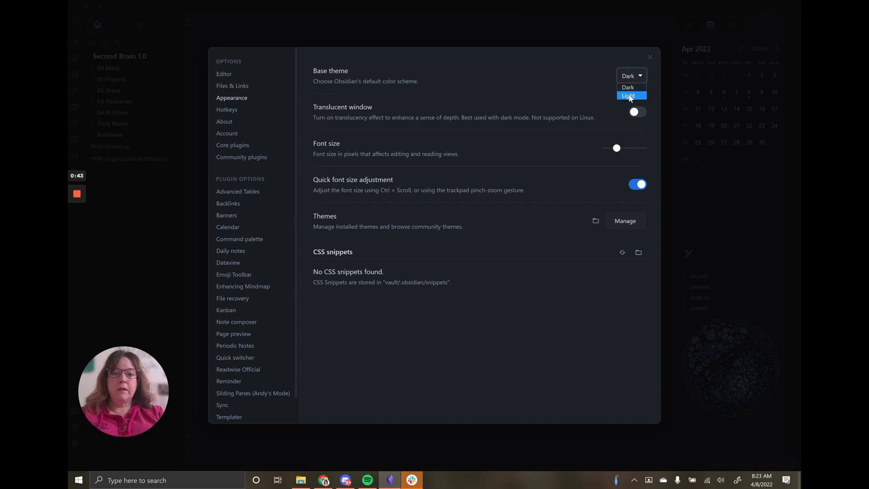
{"action": "left_click", "coordinate": [627, 96]}
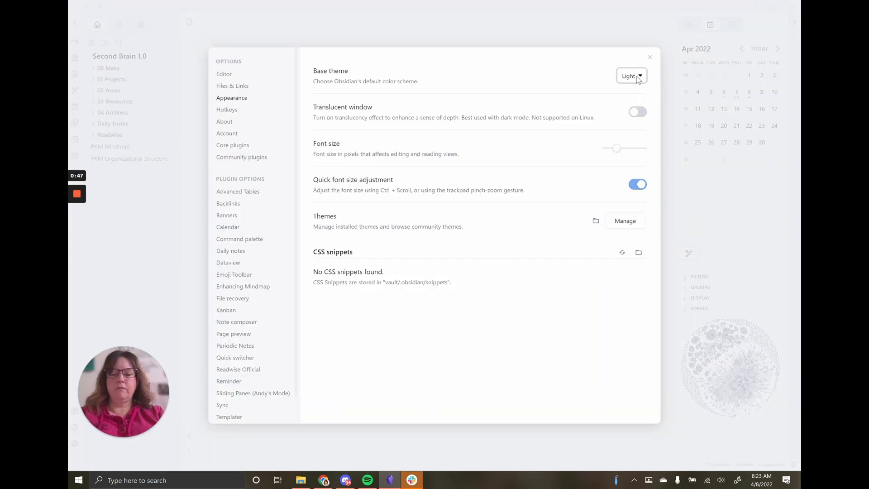
{"action": "left_click", "coordinate": [630, 76]}
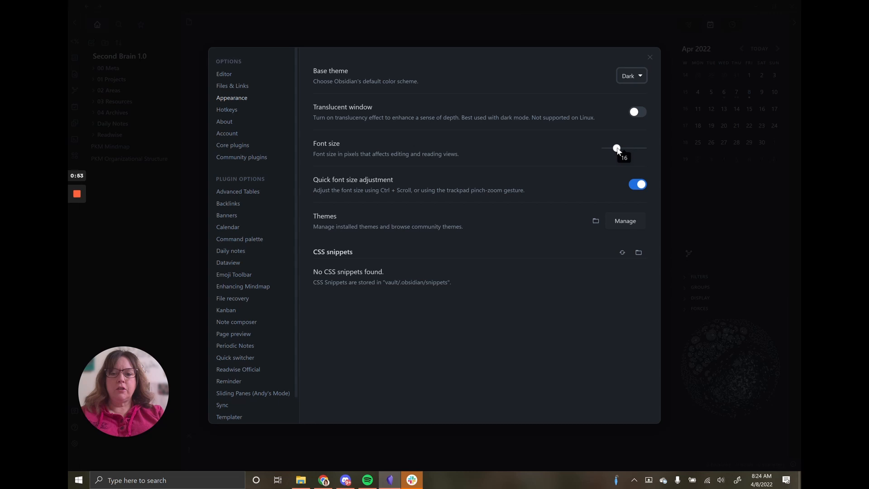
{"action": "mouse_move", "coordinate": [543, 227]}
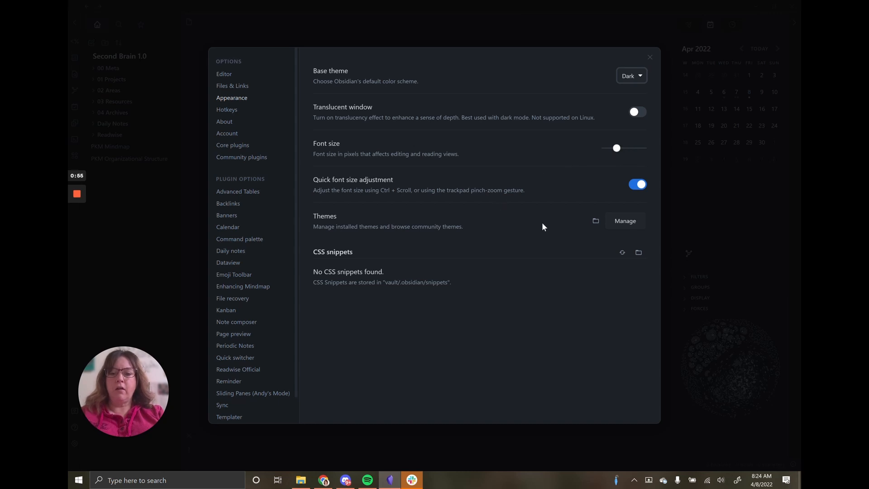
{"action": "mouse_move", "coordinate": [641, 228]}
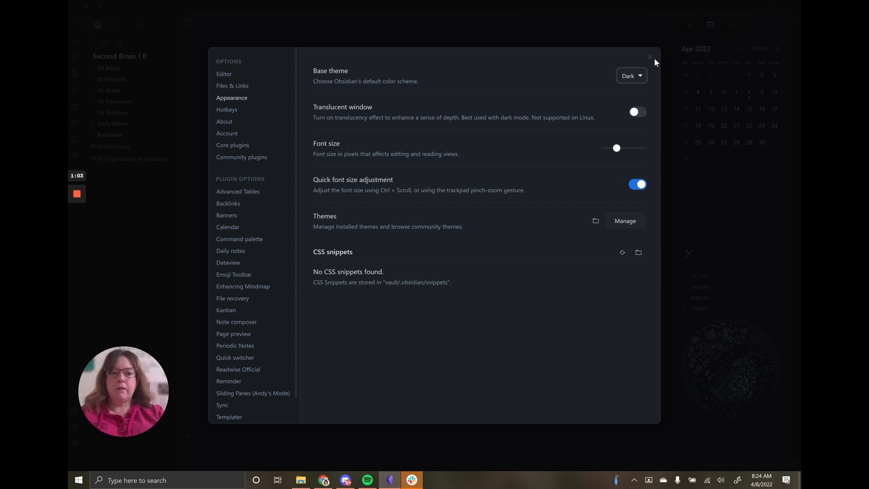
Close the Settings window, returning to the vault workspace with no file open
{"action": "left_click", "coordinate": [649, 57]}
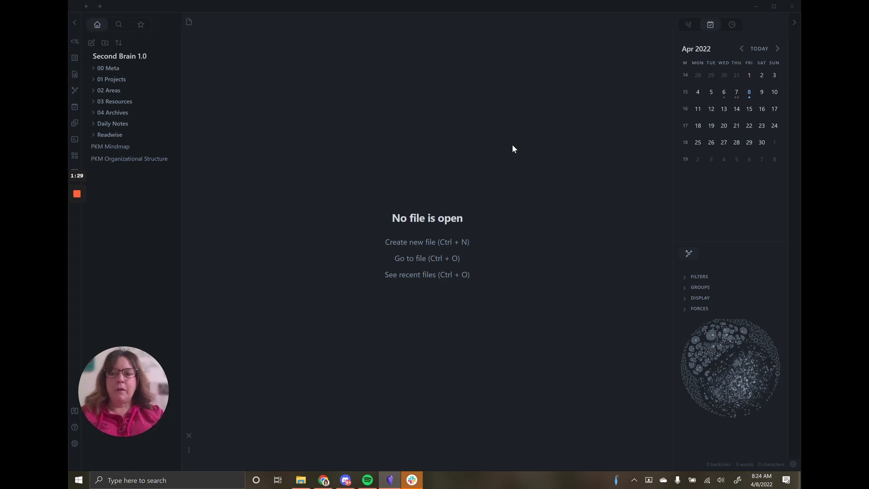
{"action": "mouse_move", "coordinate": [115, 54]}
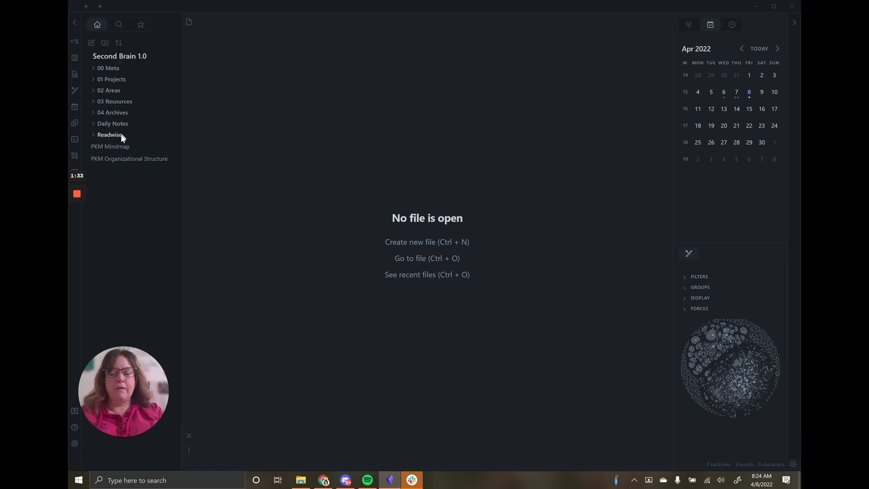
{"action": "mouse_move", "coordinate": [123, 170]}
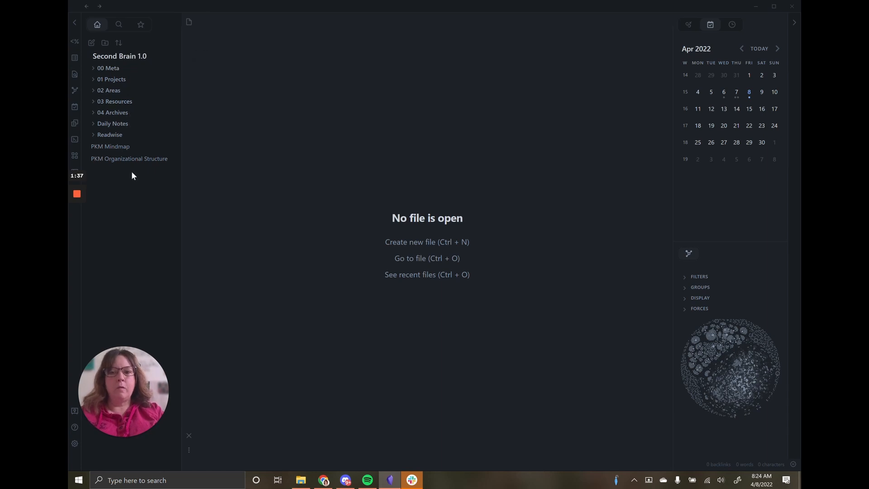
{"action": "mouse_move", "coordinate": [111, 79]}
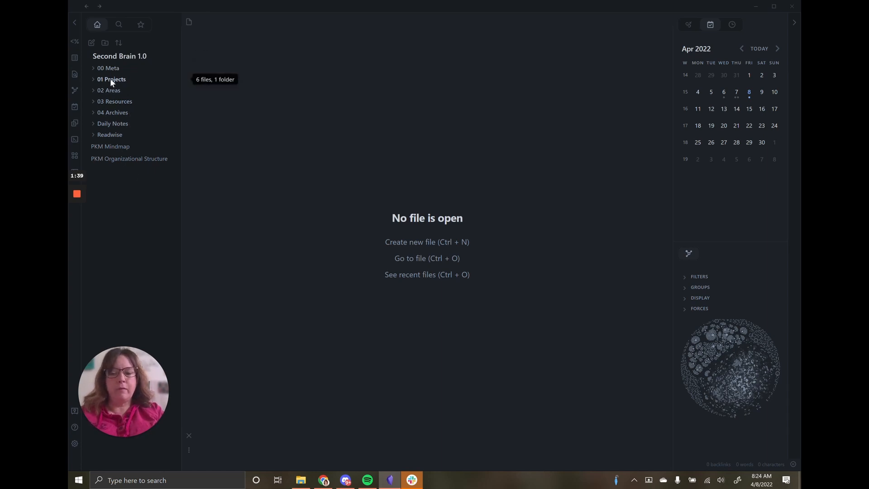
{"action": "mouse_move", "coordinate": [112, 93]}
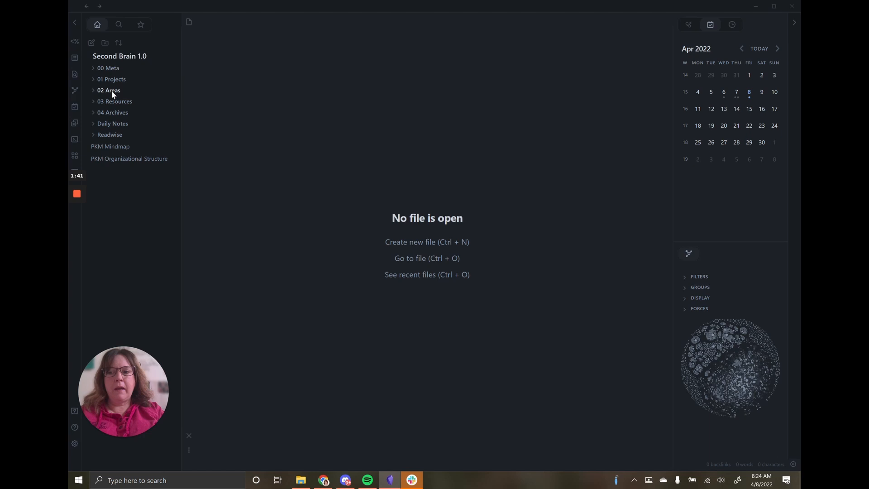
{"action": "mouse_move", "coordinate": [113, 123]}
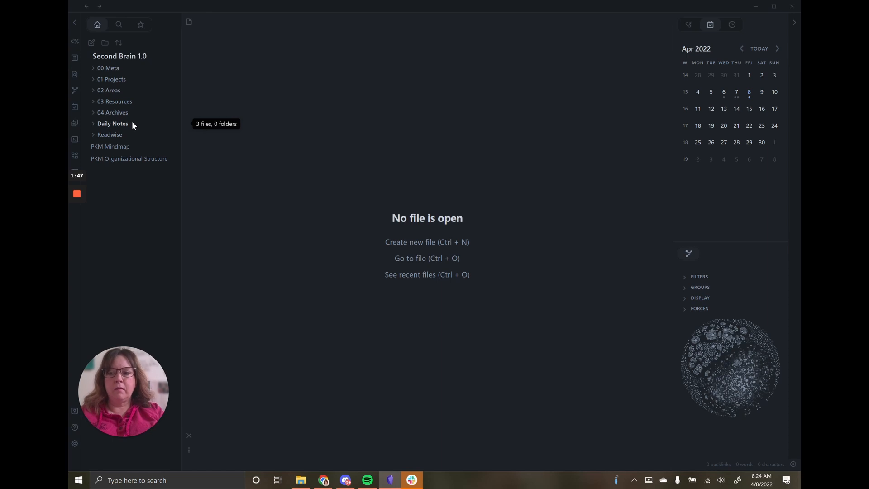
{"action": "mouse_move", "coordinate": [118, 156]}
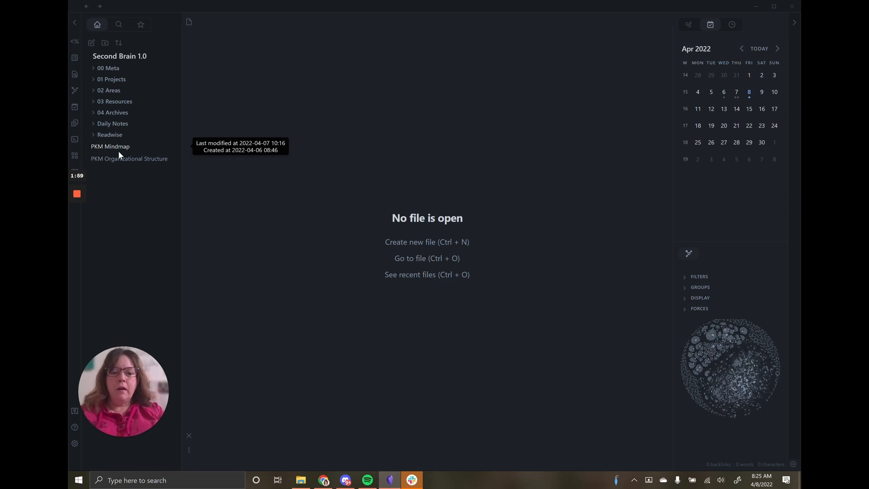
{"action": "mouse_move", "coordinate": [435, 143]}
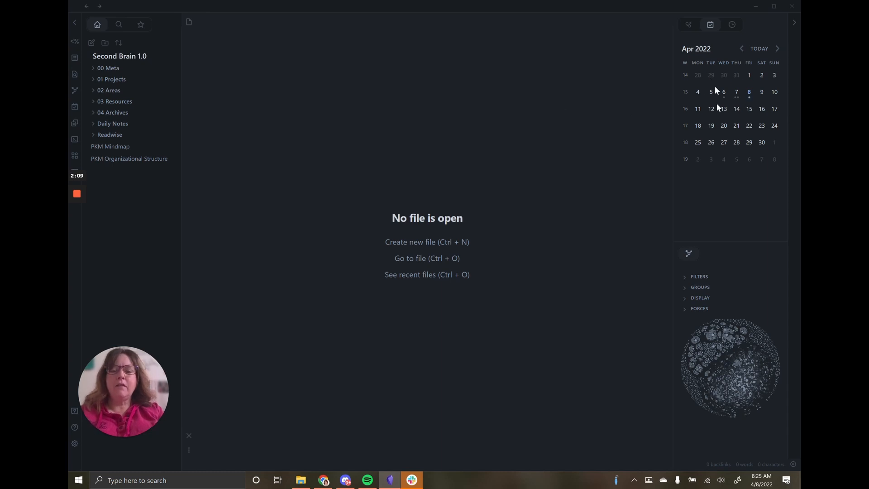
{"action": "left_click", "coordinate": [688, 25]}
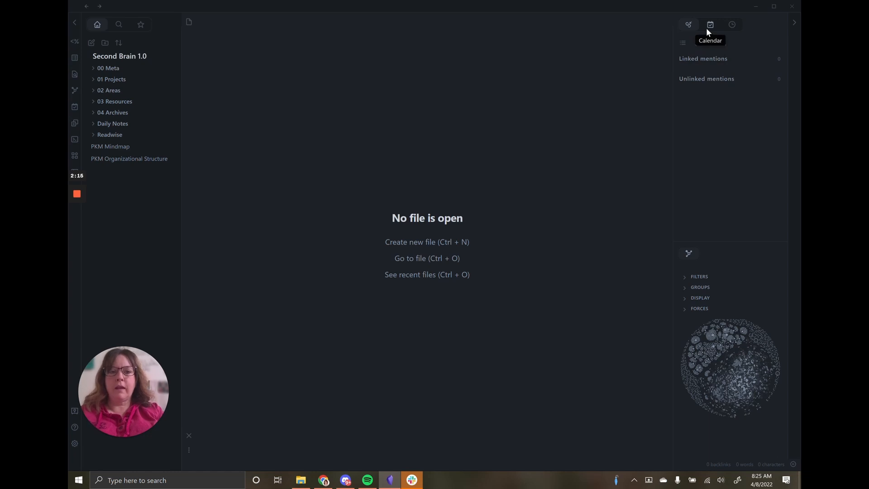
{"action": "left_click", "coordinate": [710, 24]}
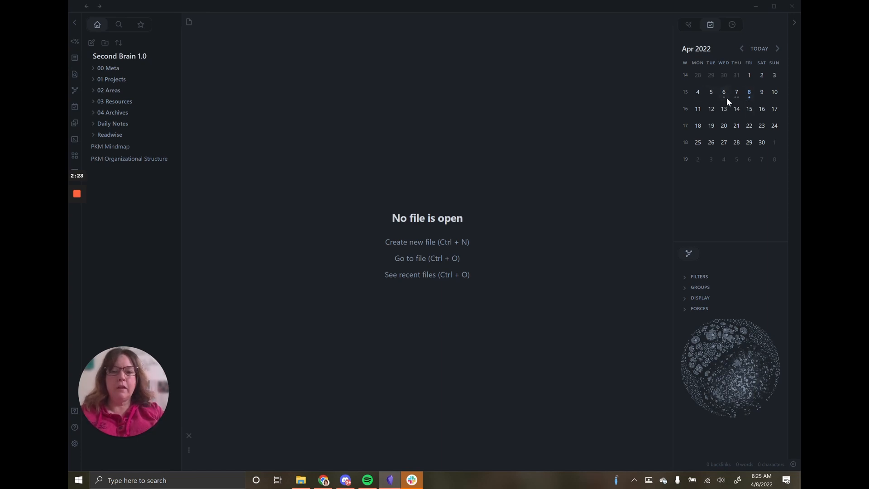
{"action": "mouse_move", "coordinate": [723, 99]}
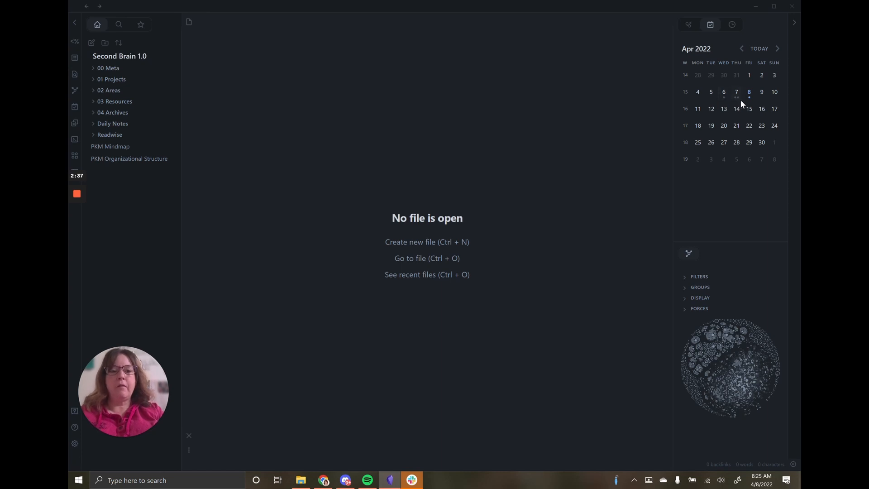
{"action": "mouse_move", "coordinate": [728, 104]}
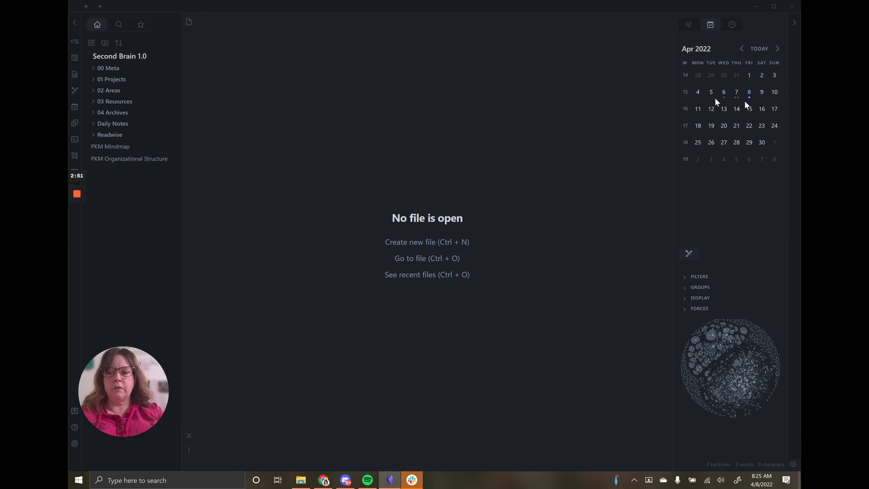
{"action": "mouse_move", "coordinate": [688, 253]}
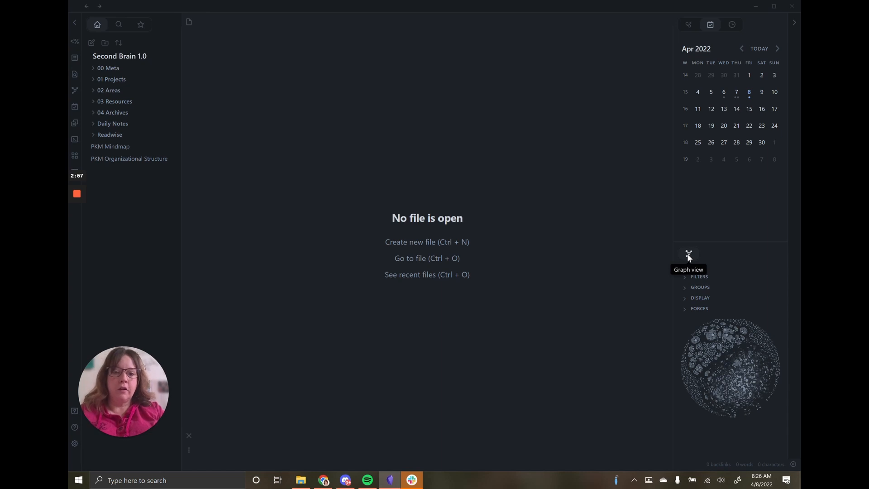
{"action": "mouse_move", "coordinate": [706, 252]}
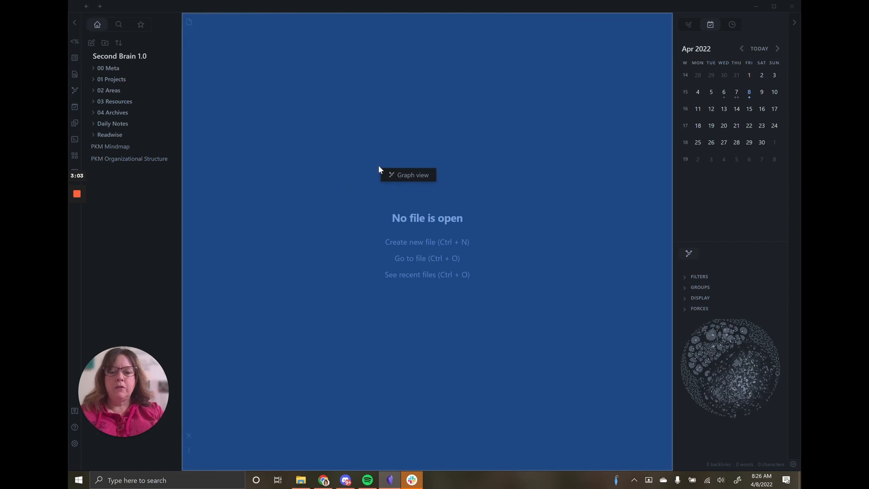
Place the vault's Graph view so it fills the main pane
{"action": "left_click", "coordinate": [407, 175]}
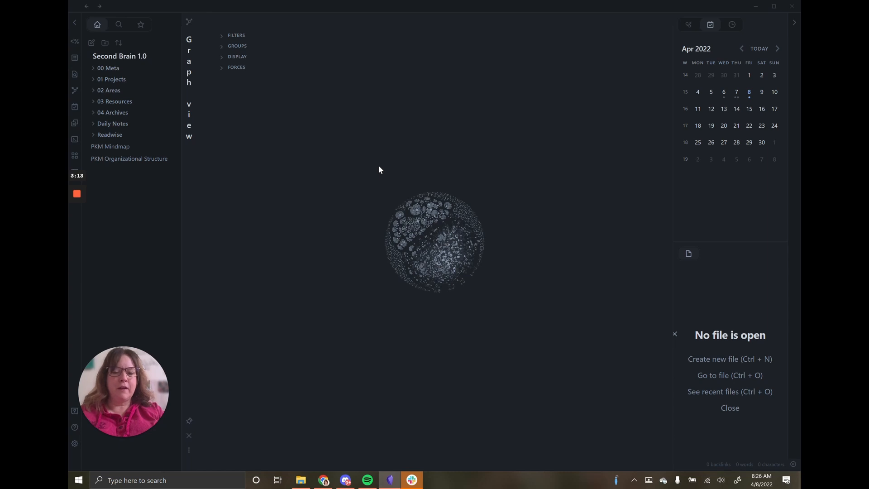
{"action": "mouse_move", "coordinate": [420, 250]}
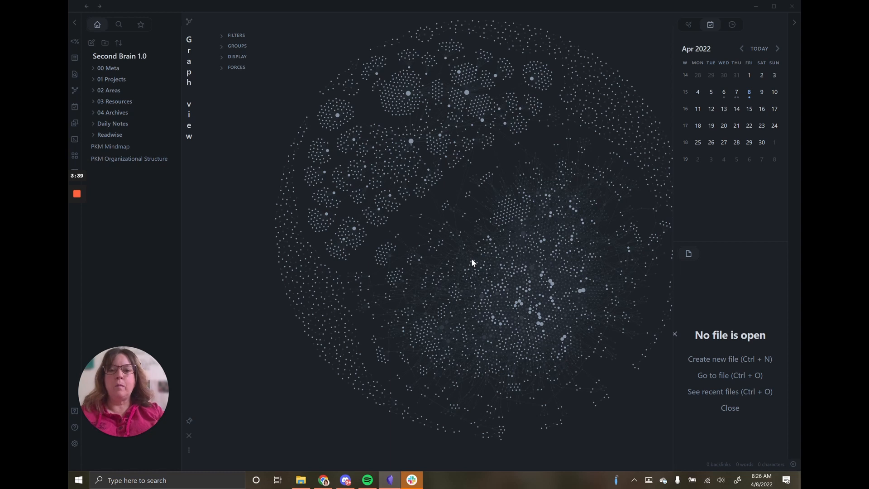
{"action": "mouse_move", "coordinate": [585, 129]}
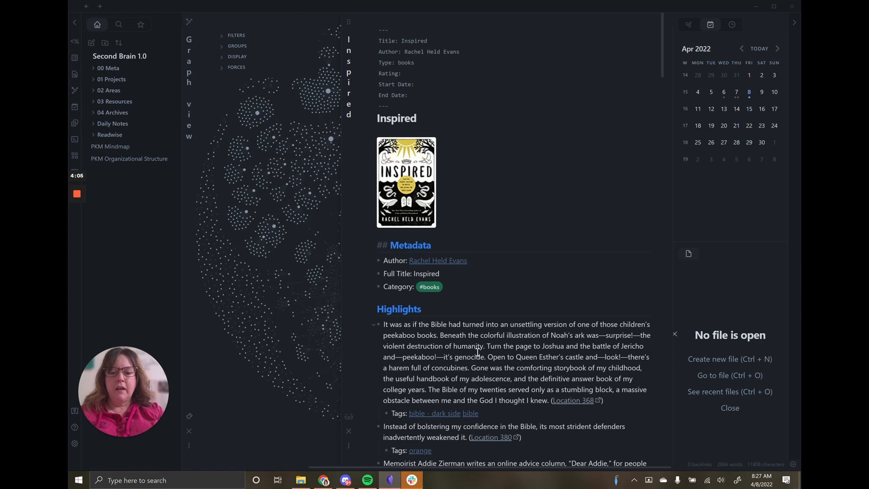
Open the Inspired note by Rachel Held Evans in a pane beside the graph view
{"action": "left_click", "coordinate": [432, 245]}
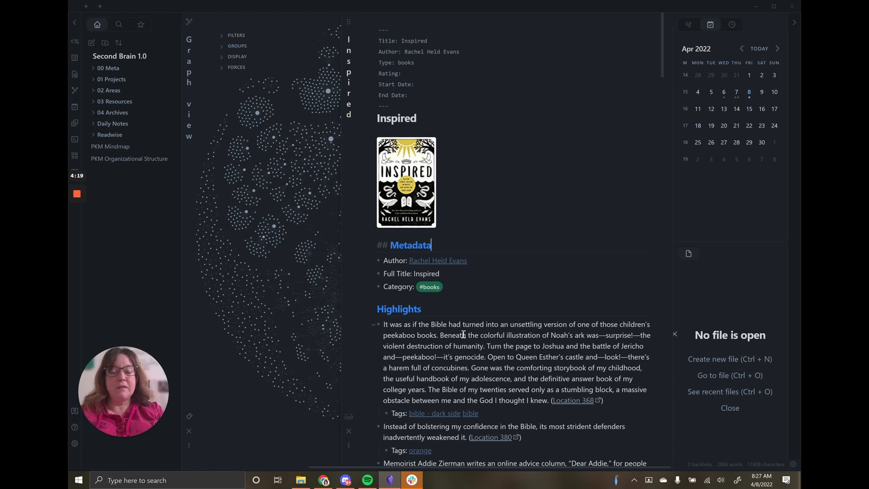
{"action": "mouse_move", "coordinate": [360, 35]}
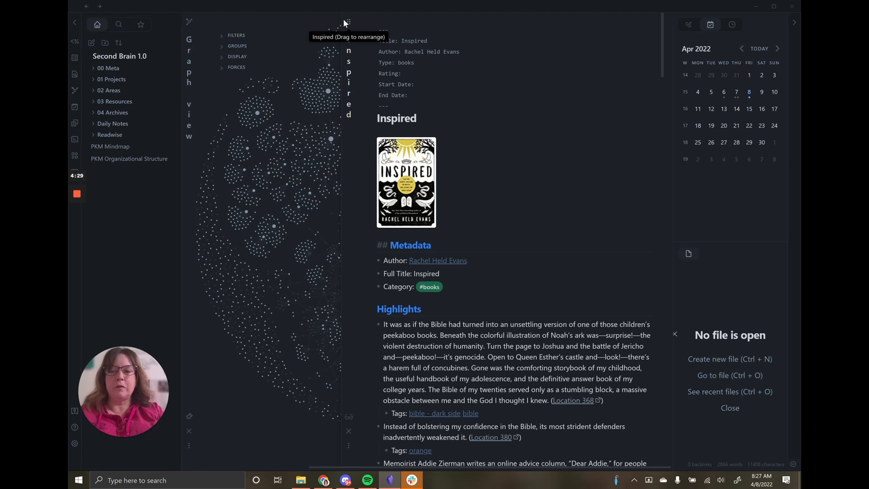
{"action": "left_click", "coordinate": [429, 245]}
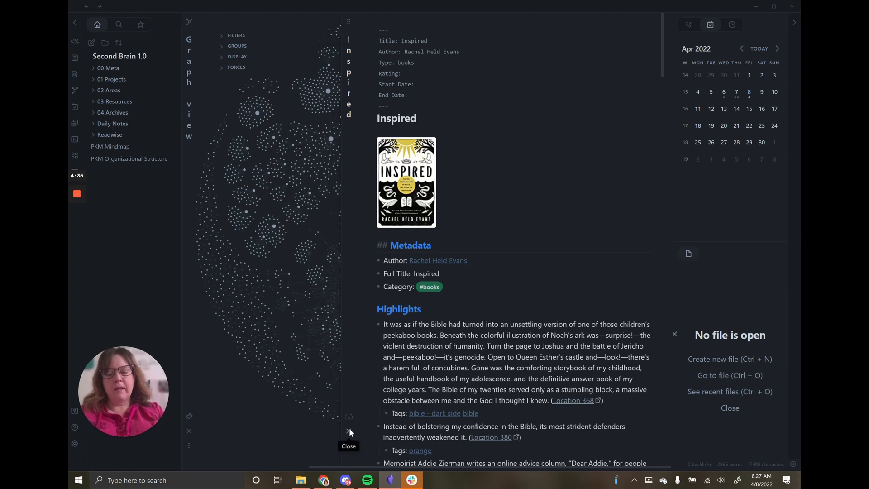
Close the Inspired note, leaving only the graph view in the main pane
{"action": "left_click", "coordinate": [348, 431]}
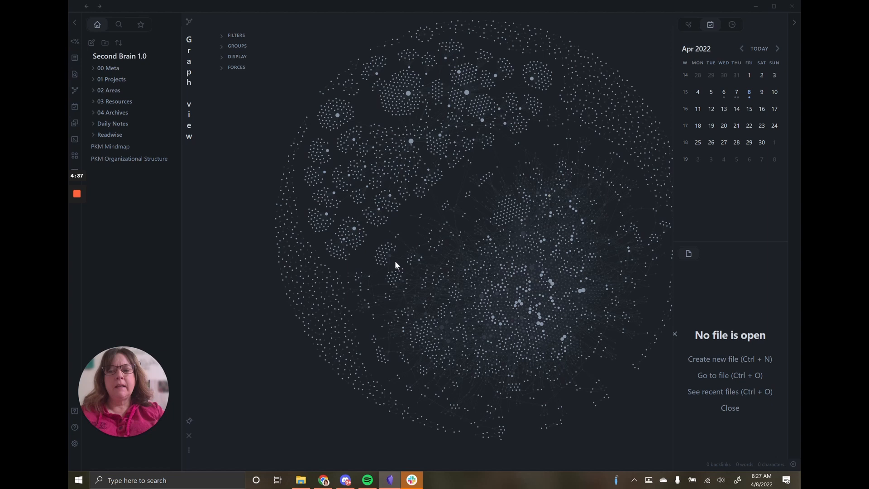
{"action": "mouse_move", "coordinate": [232, 166]}
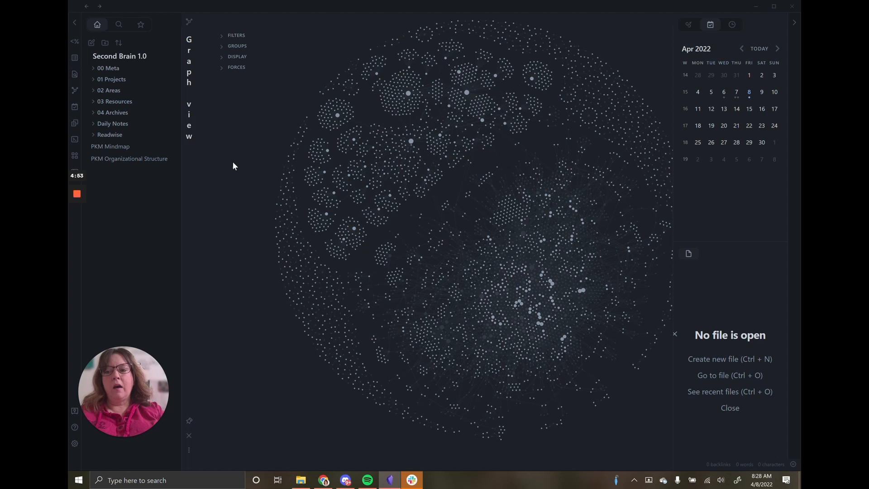
{"action": "mouse_move", "coordinate": [214, 163]}
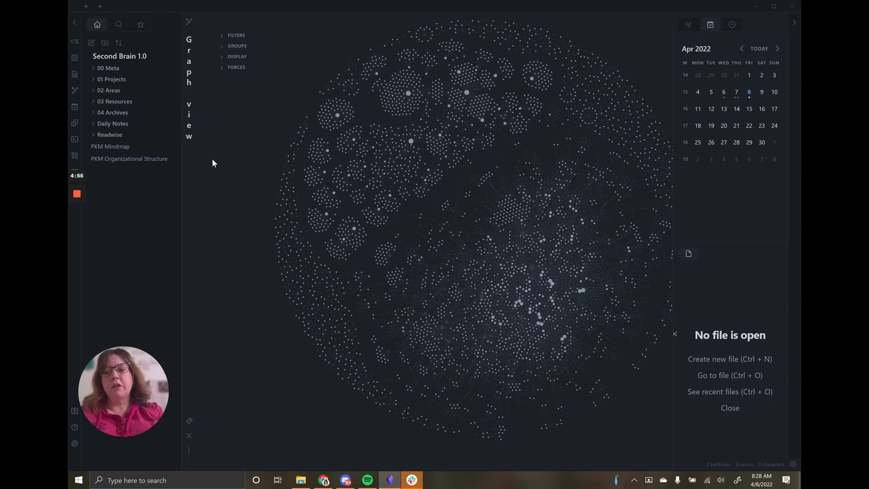
{"action": "mouse_move", "coordinate": [132, 143]}
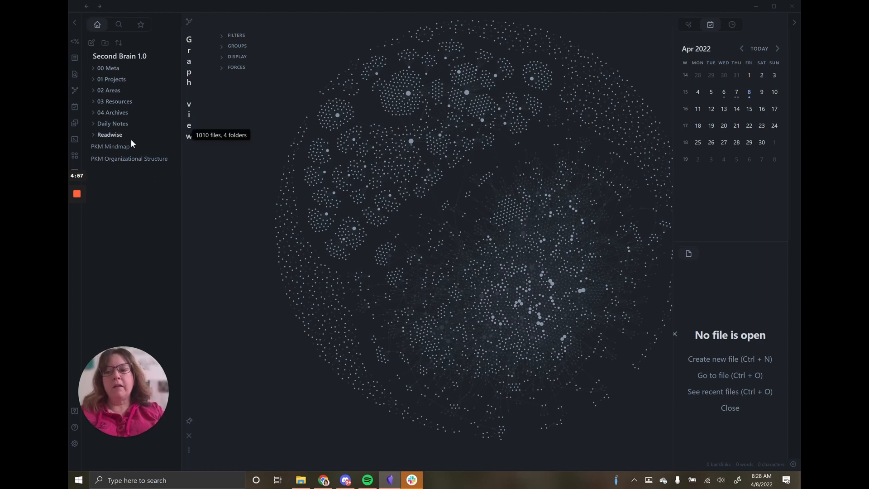
{"action": "mouse_move", "coordinate": [116, 150]}
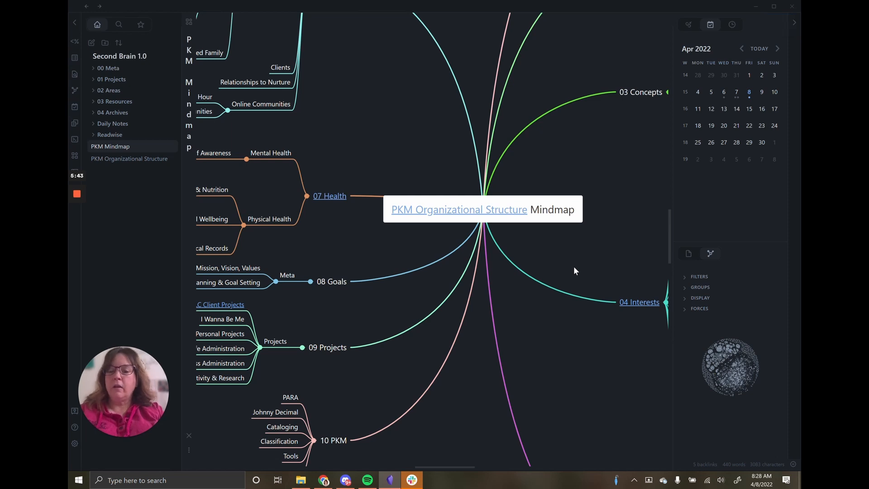
Move the graph view into the right sidebar so PKM Mindmap shows as a mind map
{"action": "left_click", "coordinate": [689, 24]}
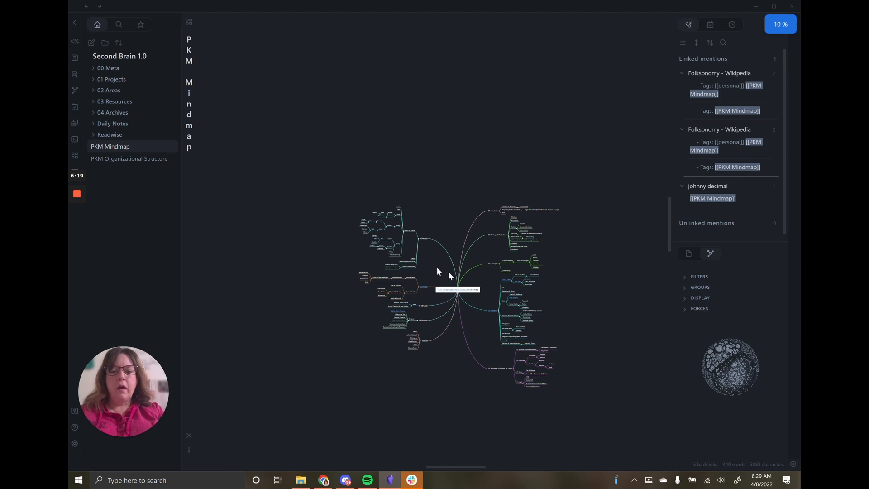
{"action": "mouse_move", "coordinate": [520, 255]}
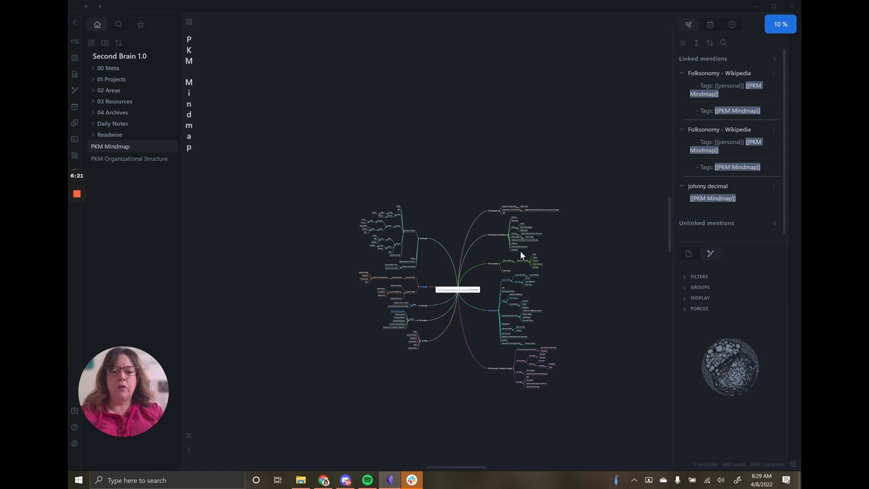
{"action": "mouse_move", "coordinate": [469, 281]}
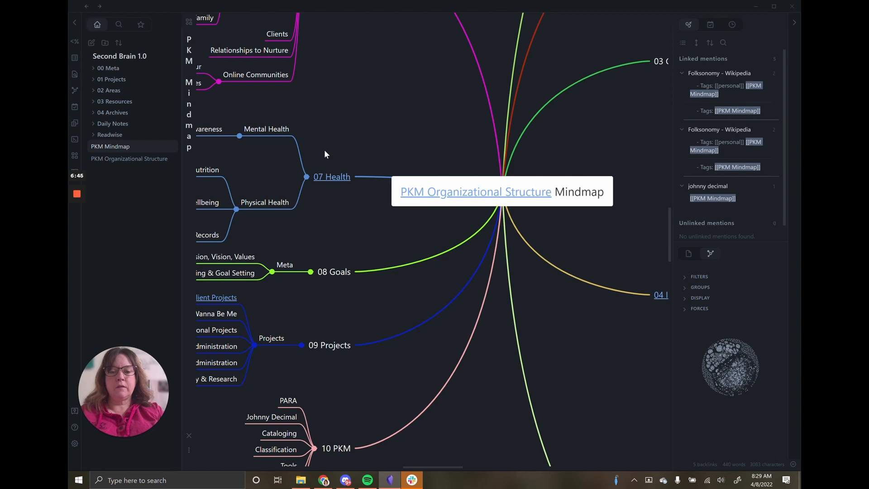
Show the file actions for PKM Mindmap to reveal it in the system explorer
{"action": "right_click", "coordinate": [111, 146]}
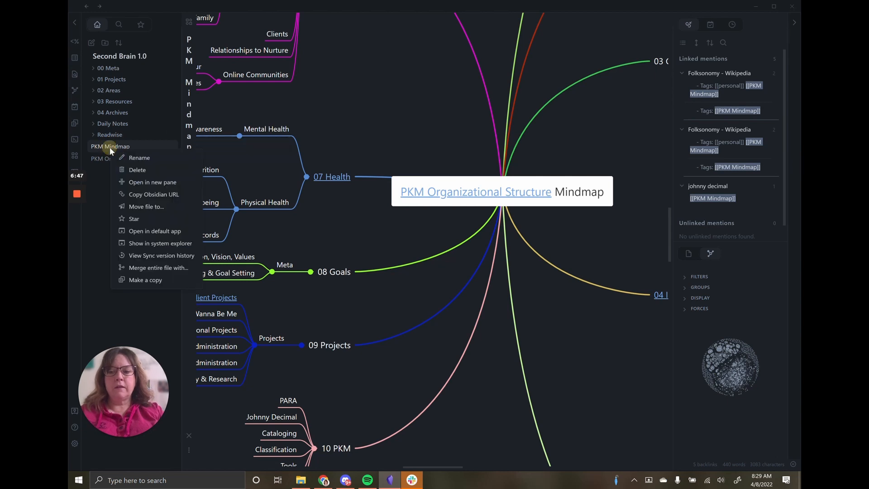
{"action": "mouse_move", "coordinate": [126, 172]}
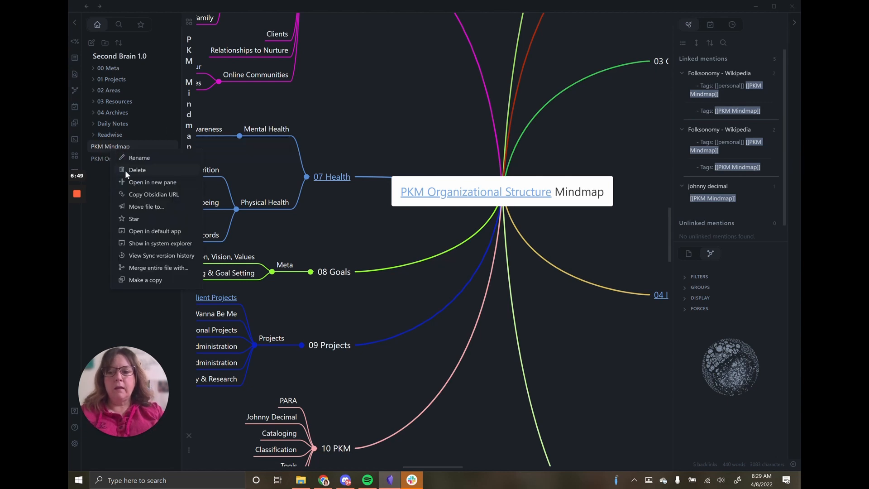
{"action": "mouse_move", "coordinate": [139, 249]}
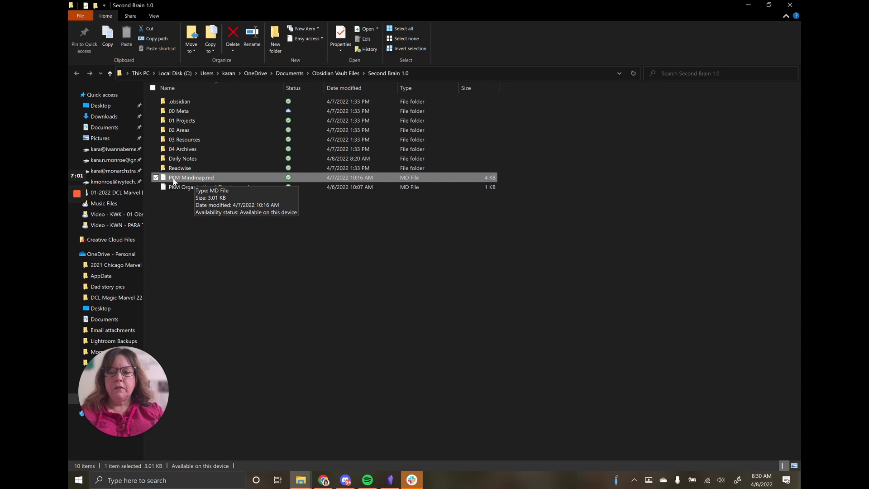
Open PKM Mindmap.md with Notepad via Open with and More apps
{"action": "right_click", "coordinate": [190, 177]}
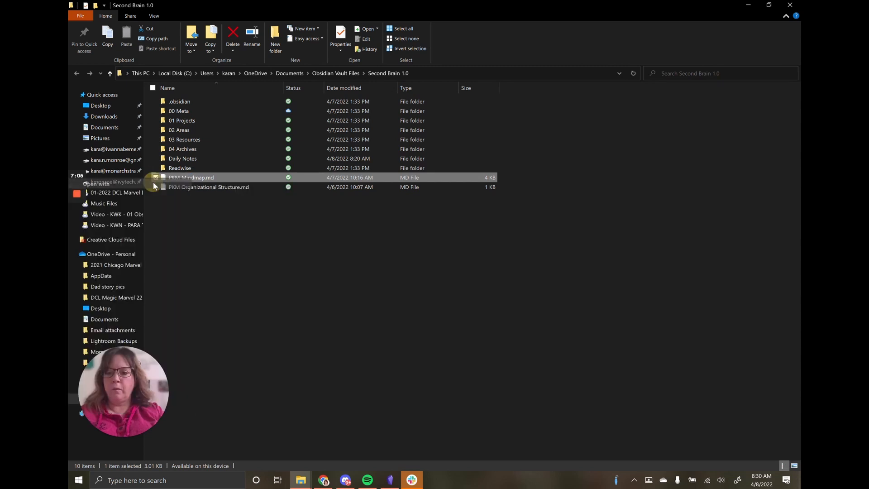
{"action": "double_click", "coordinate": [191, 177]}
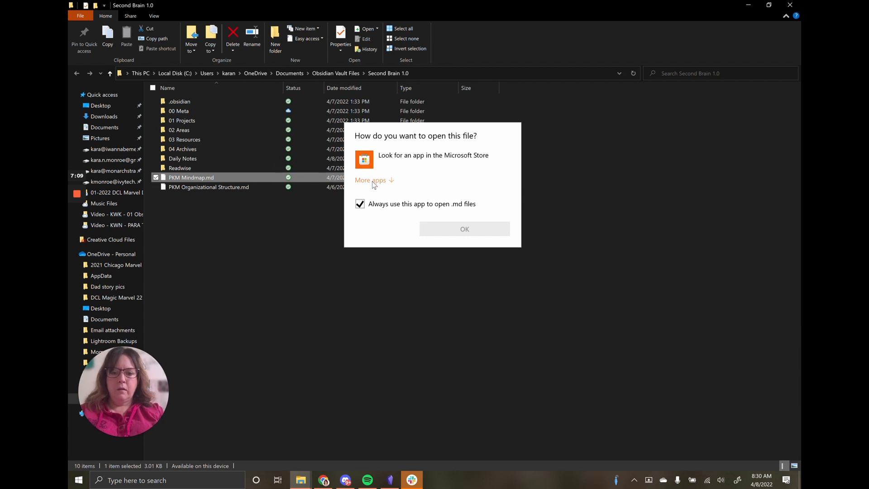
{"action": "left_click", "coordinate": [370, 181]}
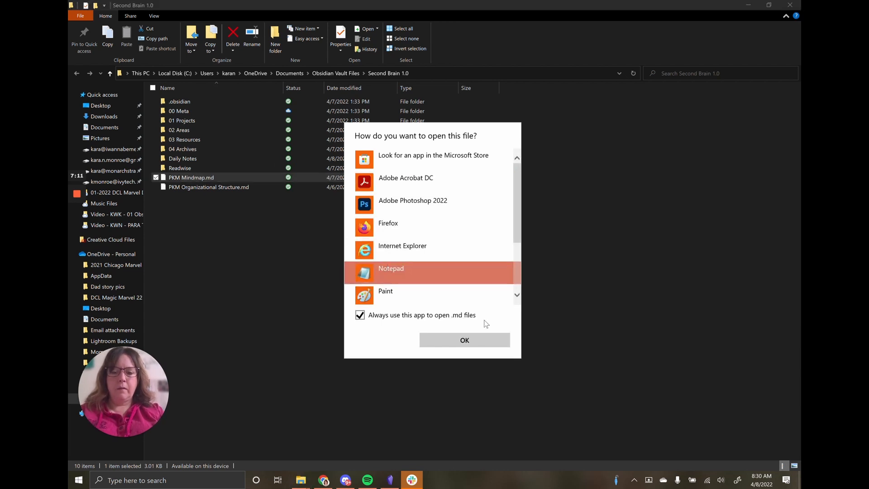
{"action": "left_click", "coordinate": [464, 340]}
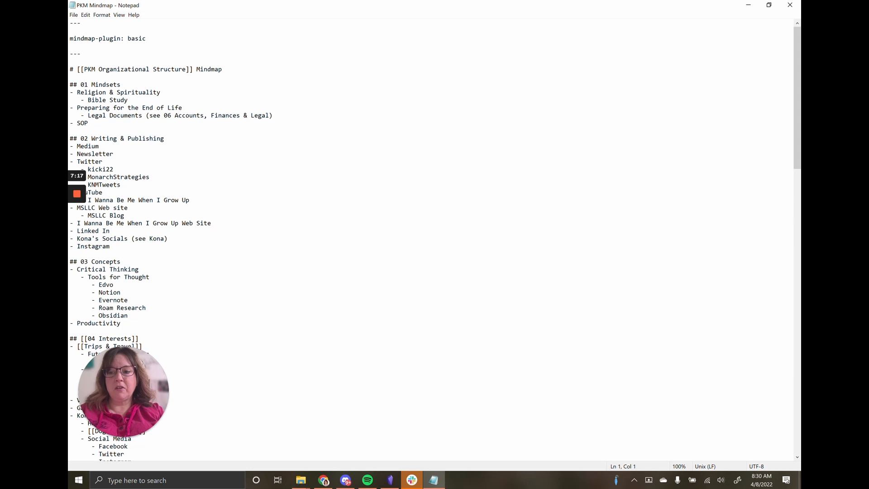
Review the mindmap's raw markdown in Notepad, then close Notepad and the File Explorer window
{"action": "scroll", "scroll_direction": "down", "scroll_amount": 3}
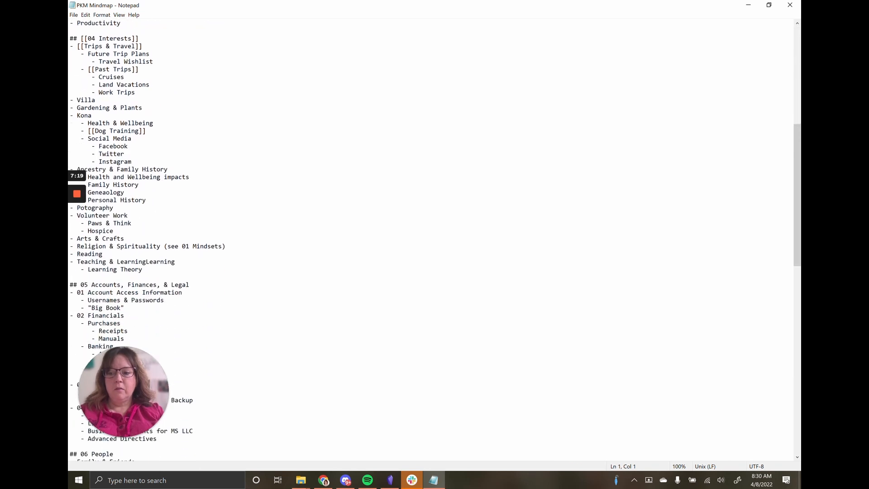
{"action": "scroll", "scroll_direction": "down", "scroll_amount": 3}
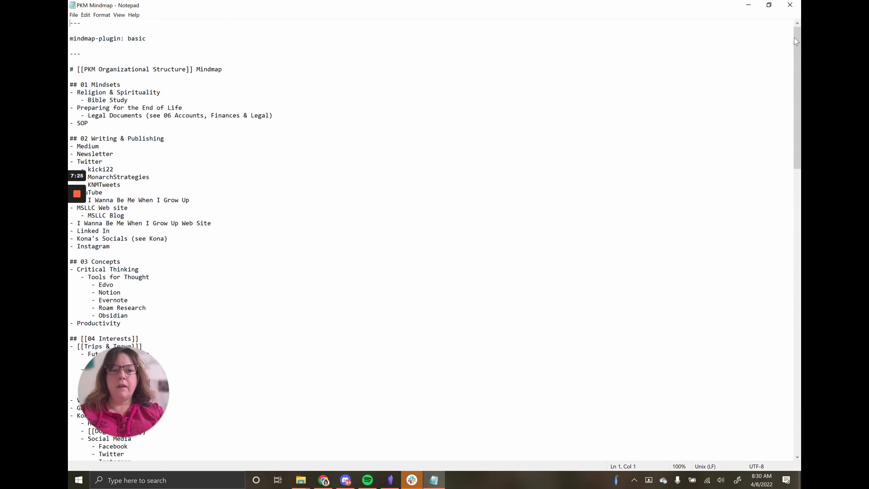
{"action": "left_click", "coordinate": [300, 479]}
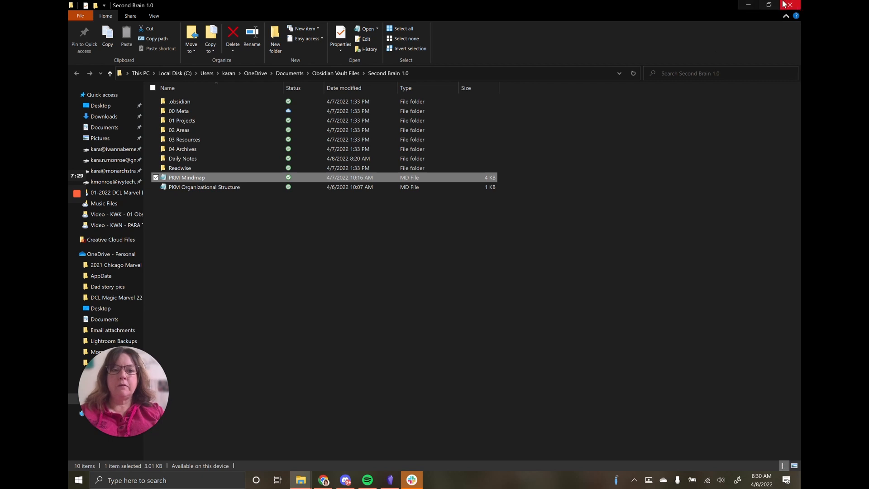
{"action": "double_click", "coordinate": [187, 178]}
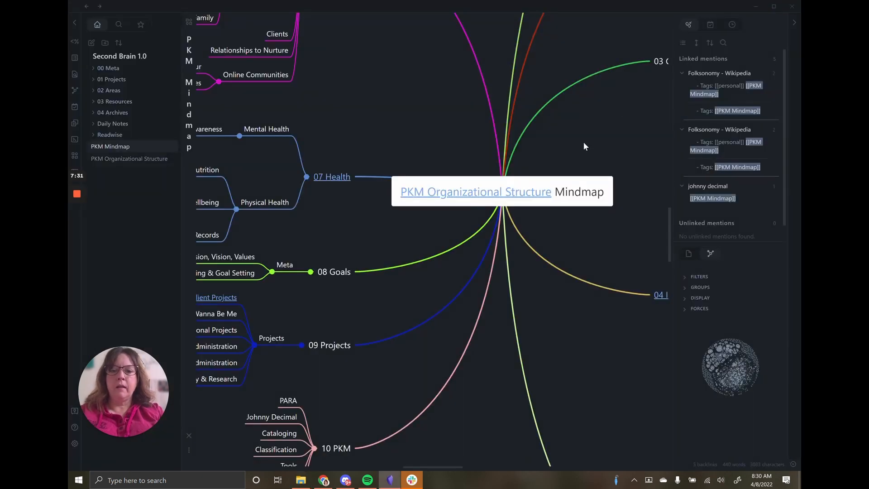